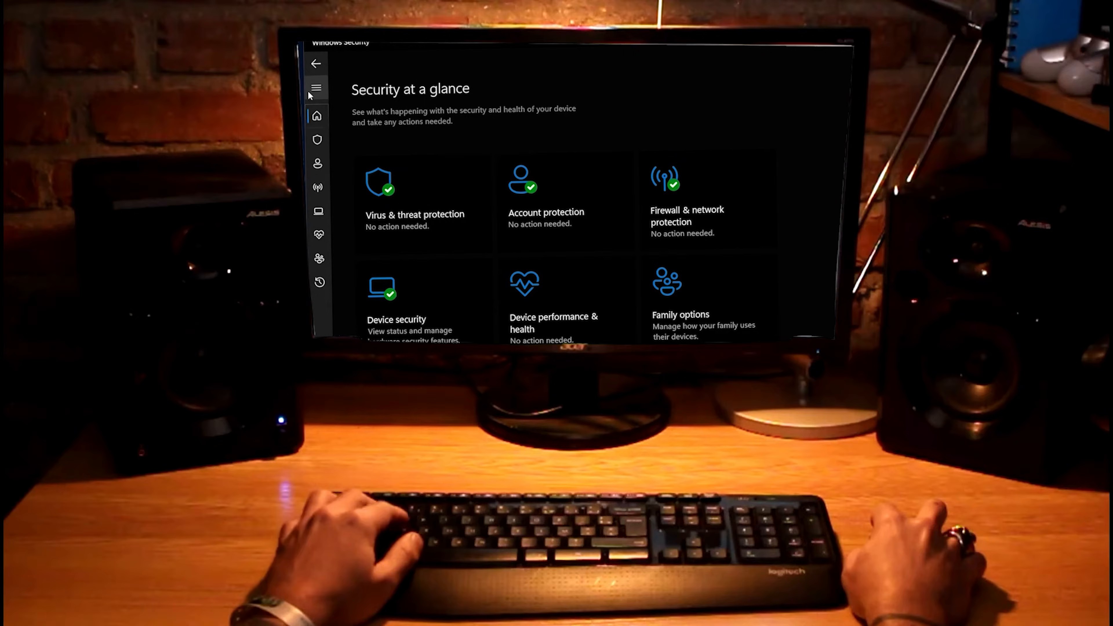
- Show Bitdefender's Protection Features page listing Antivirus, Firewall and the other protections
left_click(316, 87)
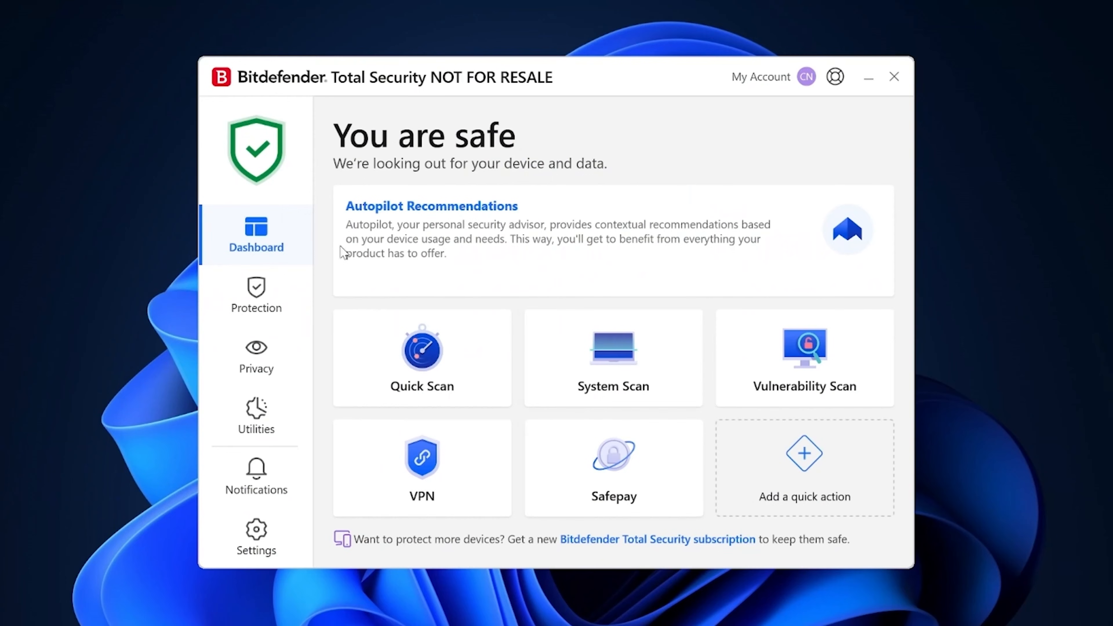
left_click(256, 293)
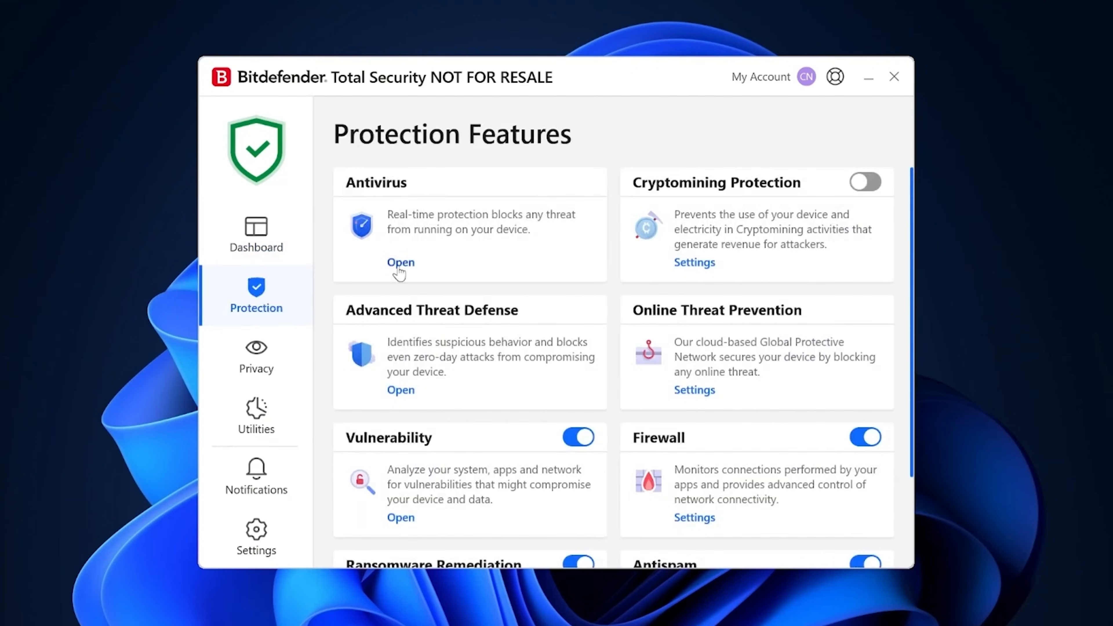
left_click(400, 262)
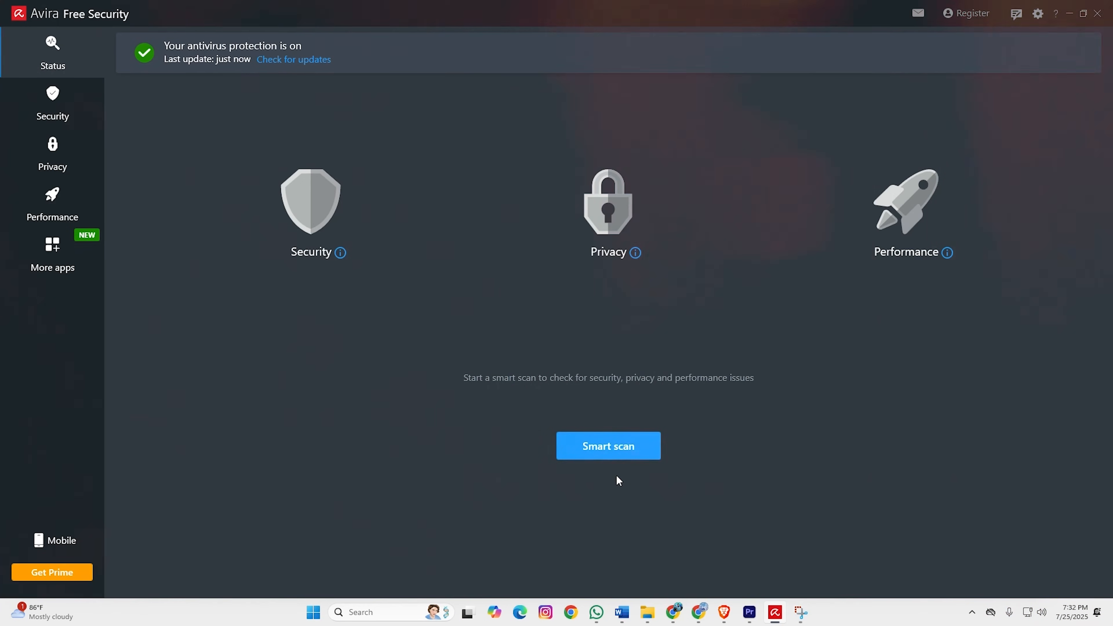
left_click(608, 446)
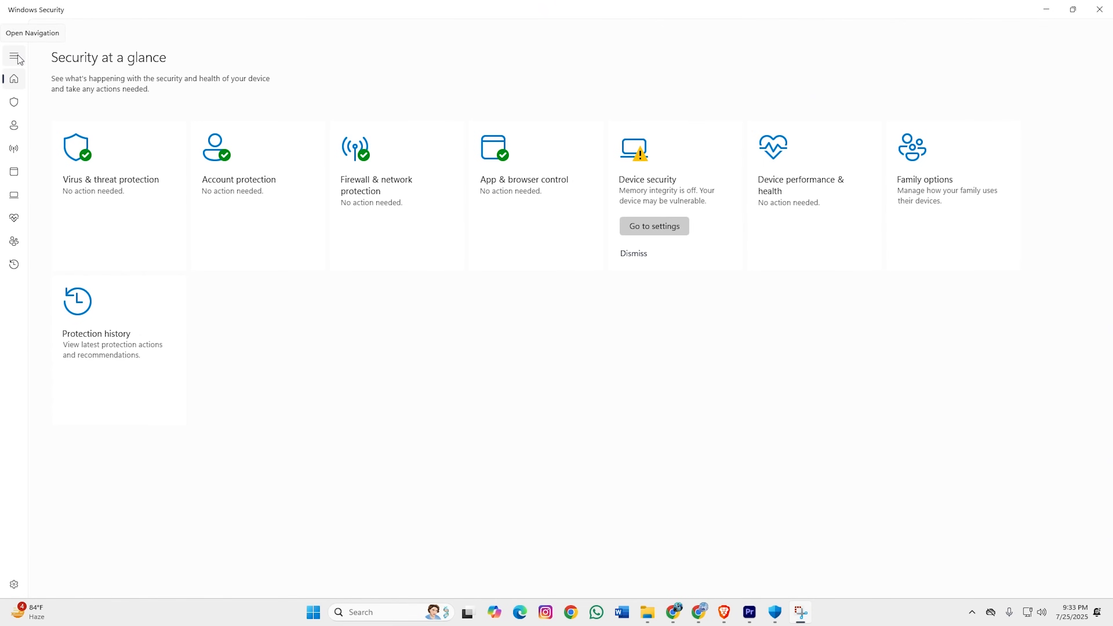
- Expand the navigation sidebar to list Home, Virus & threat protection, Device security and the rest
left_click(13, 56)
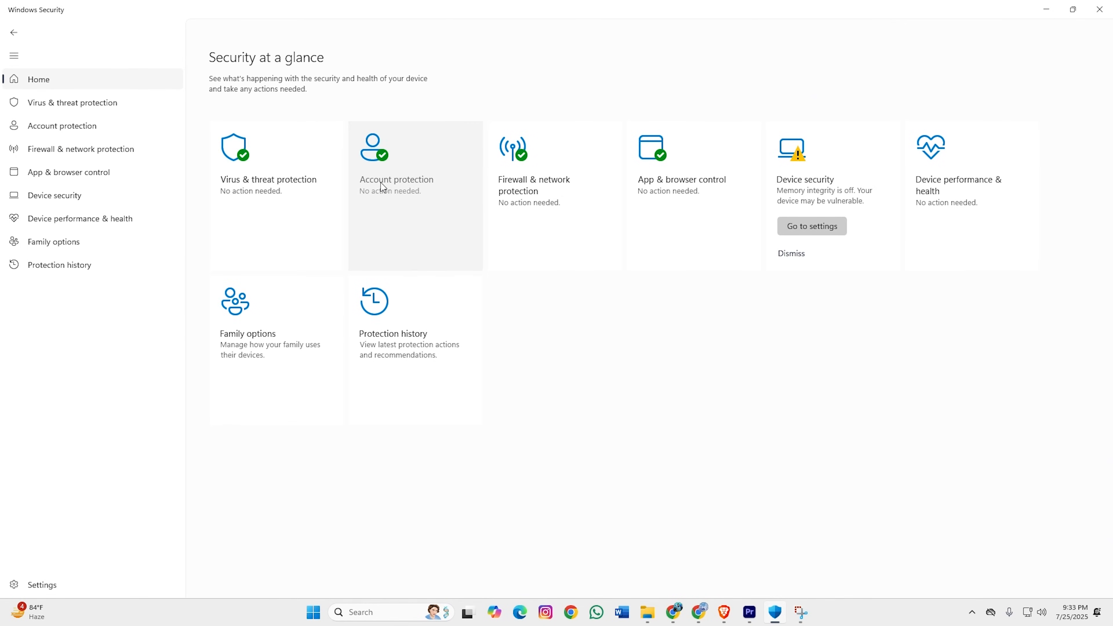
mouse_move(218, 197)
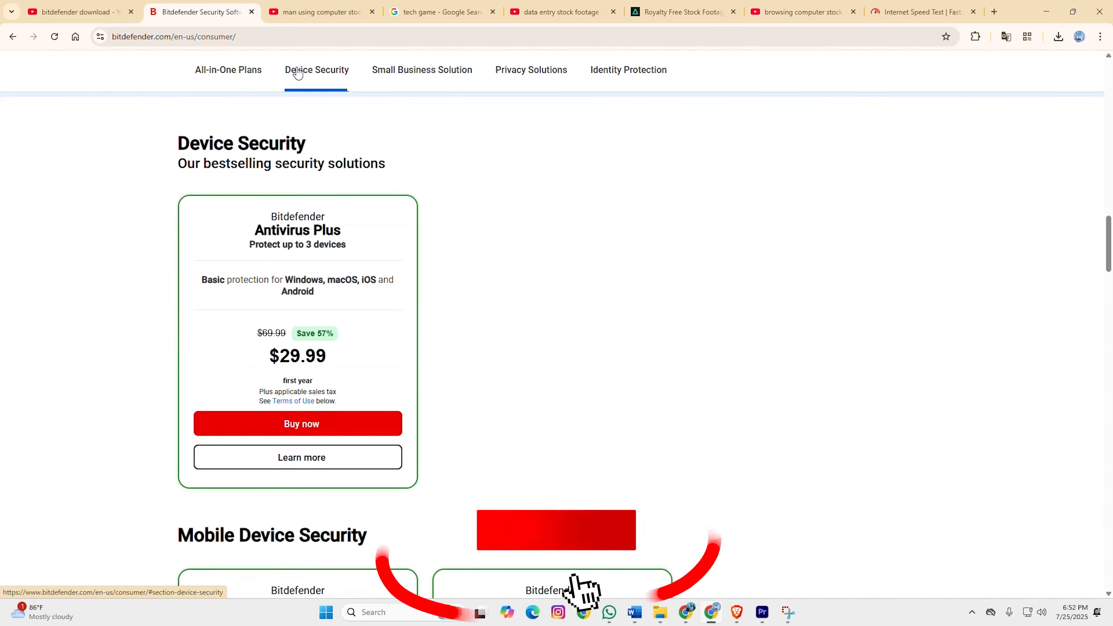
- Scroll to Bitdefender's Device Security plans showing Antivirus Plus at $29.99
scroll("down", 3)
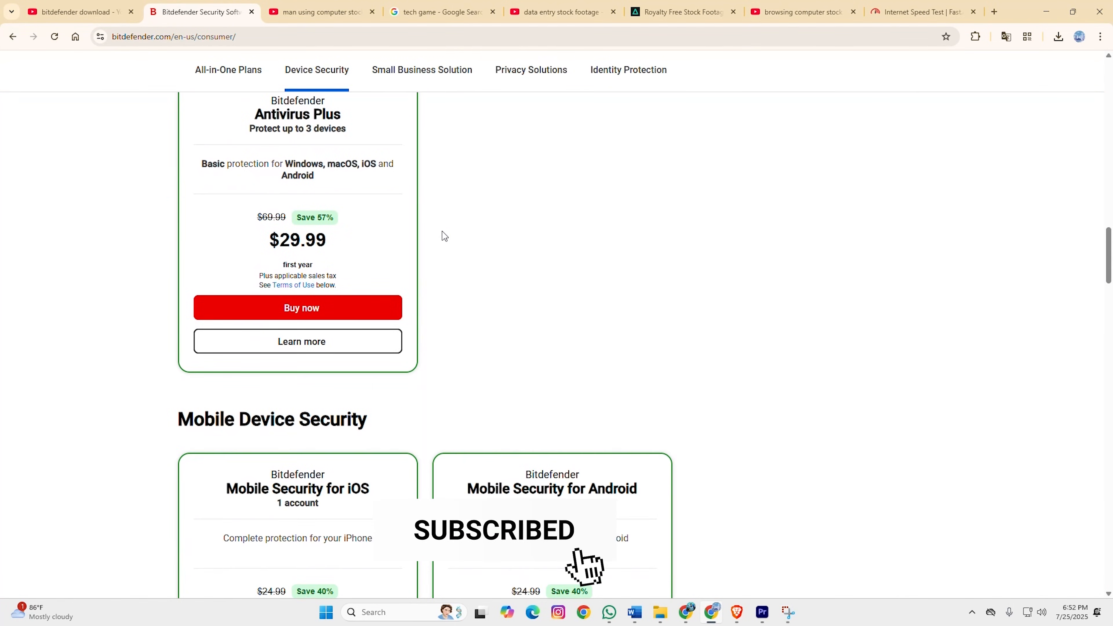